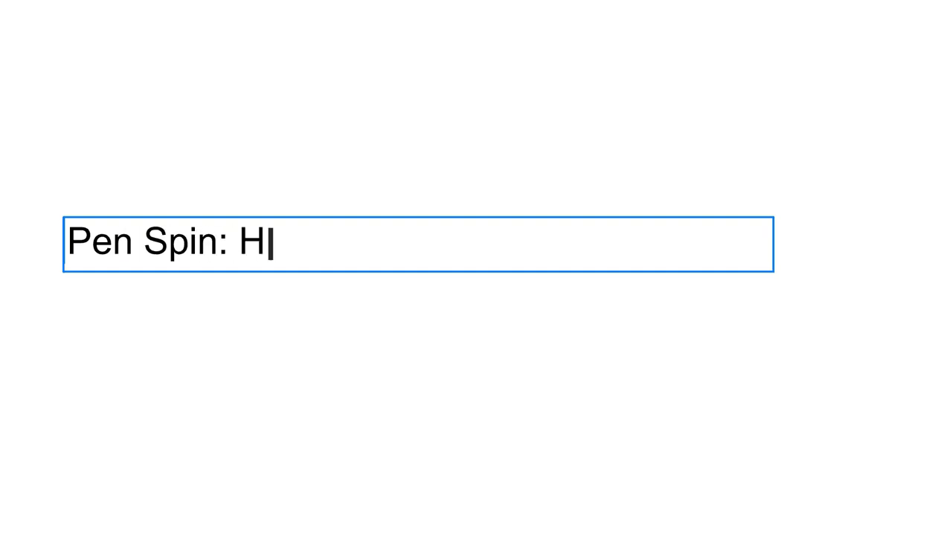
pyautogui.write('ow to do Index B')
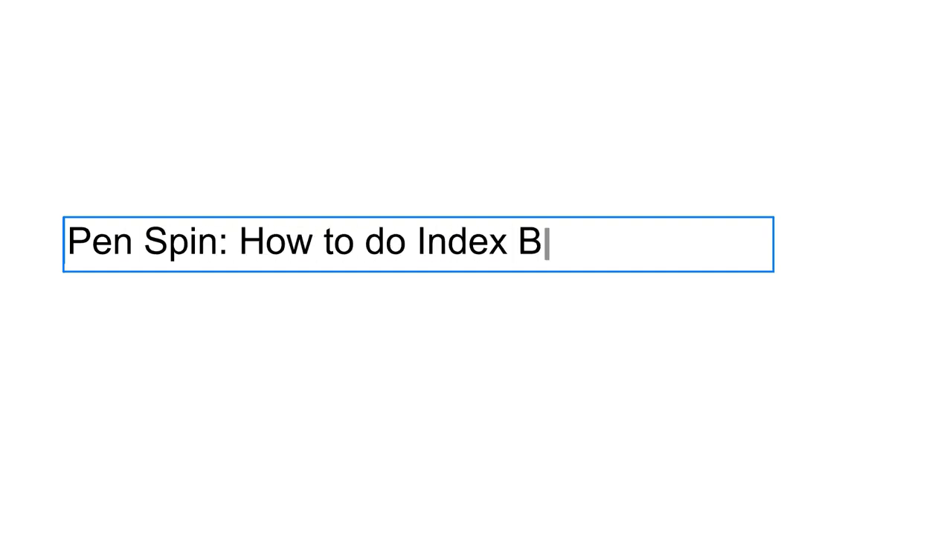